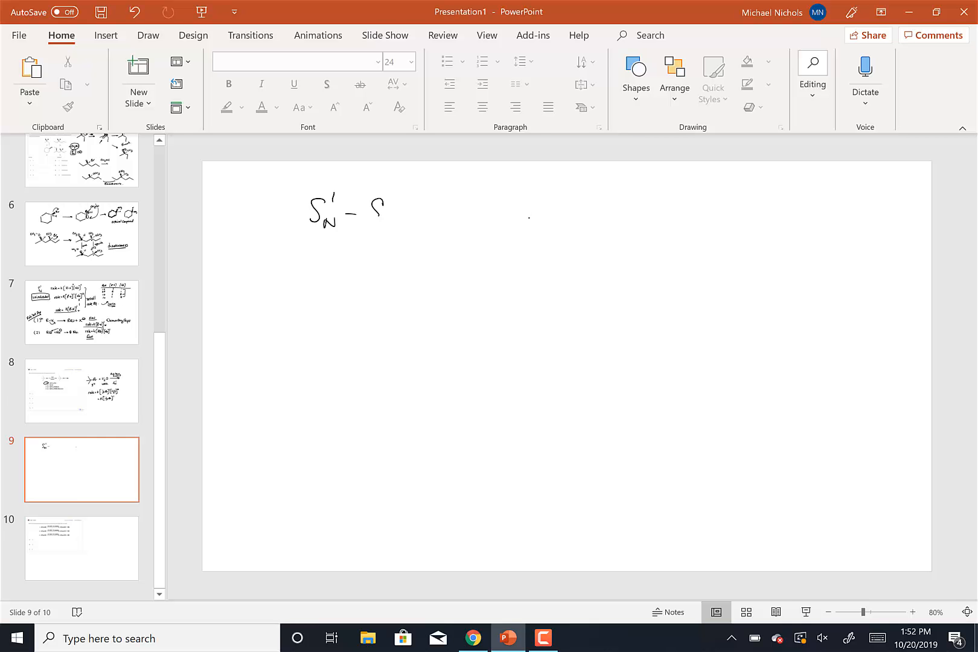
- Handwrite the title 'SN1 – Solvent Effects – Polar' with C⊕, Nu⊖, LG⊖ noted beneath
{"action": "left_click_drag", "start_coordinate": [368, 209], "coordinate": [443, 208]}
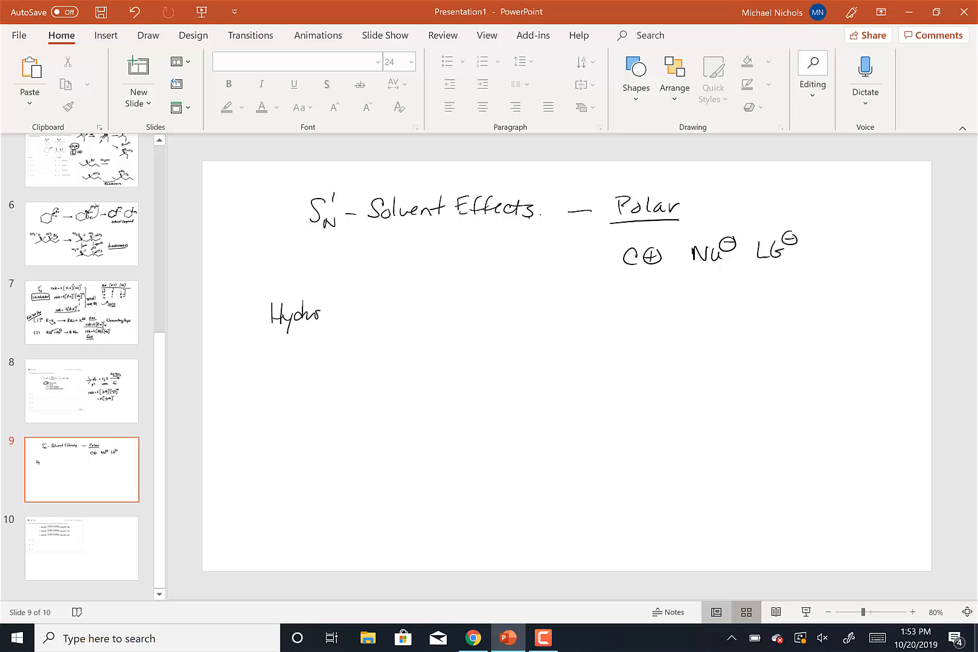
- Write 'Hydroxylic Protic' with H–O–H and R–O–H, and a 'Non-hydroxylic Aprotic' heading
{"action": "left_click_drag", "start_coordinate": [317, 312], "coordinate": [364, 315]}
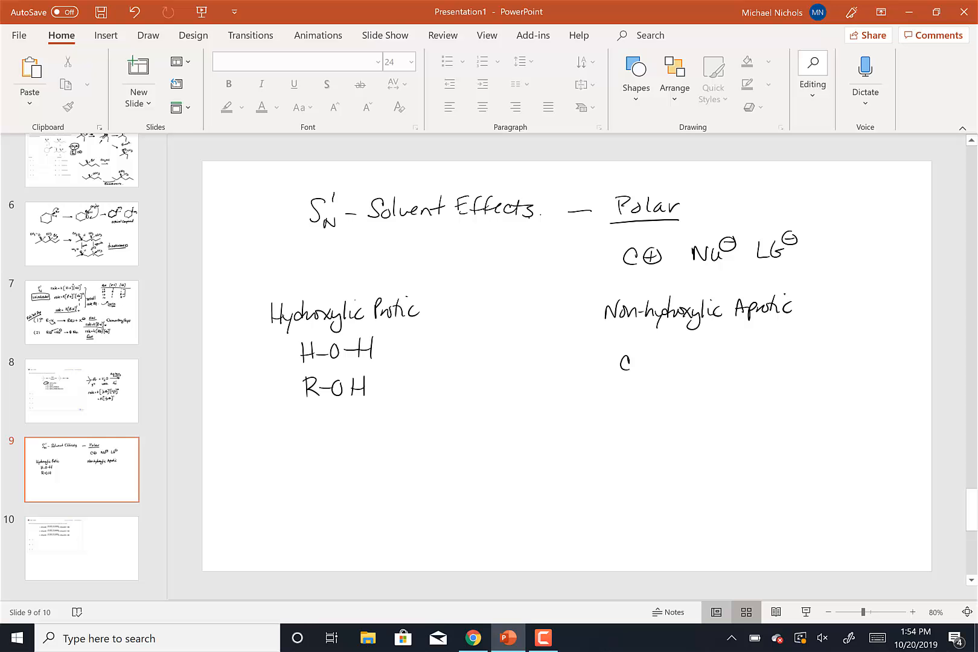
- List acetone, acetonitrile, DMSO and DMF with structures under the aprotic heading
{"action": "type", "text": "CH3CCH3 Acetone"}
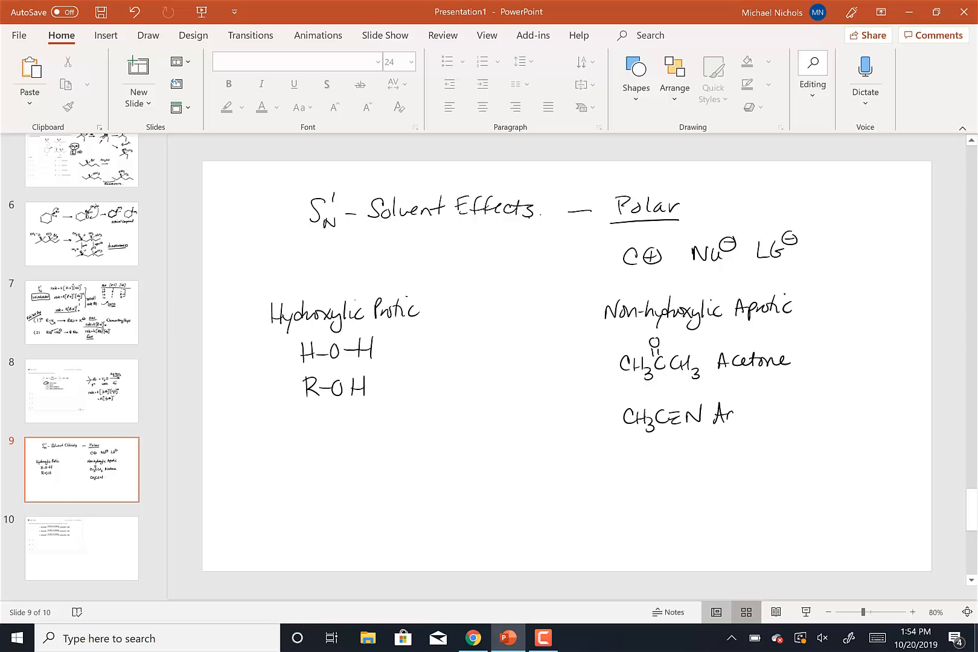
{"action": "type", "text": "Acetonil"}
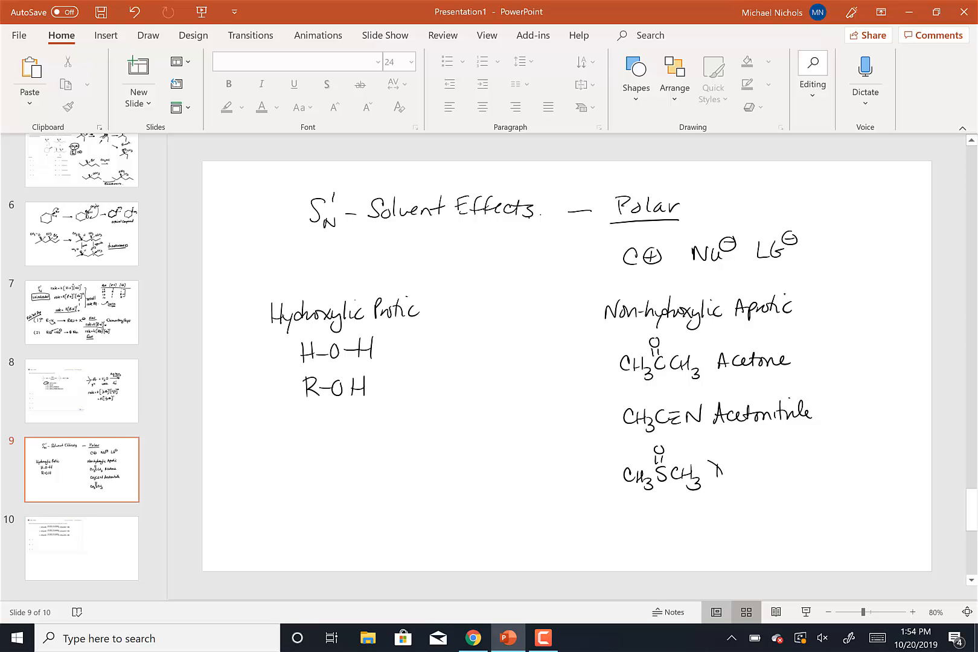
{"action": "type", "text": "Dimethylsulfoxide (DMSO"}
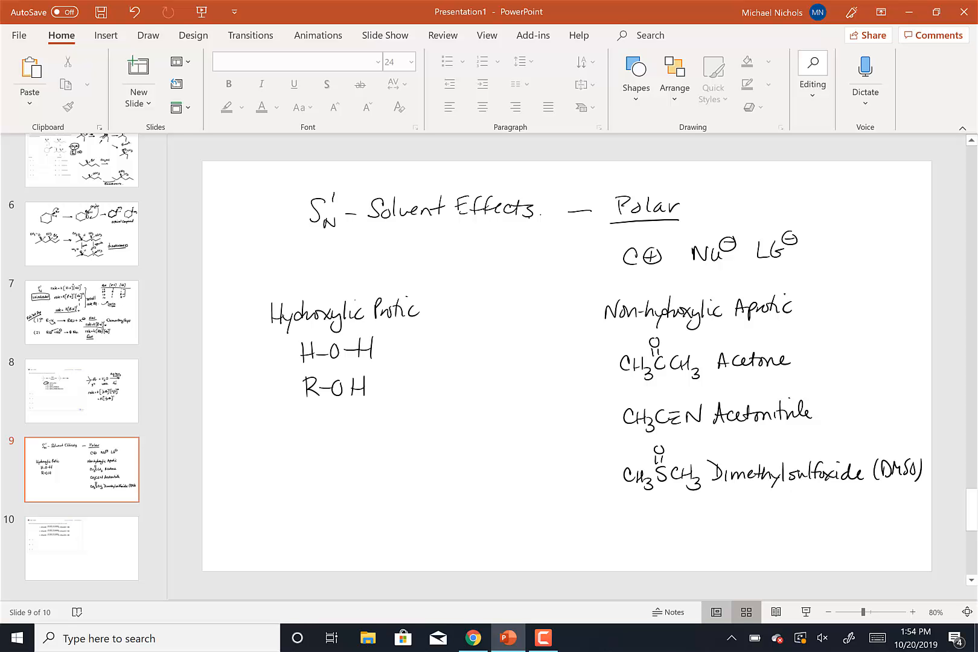
{"action": "left_click_drag", "start_coordinate": [628, 512], "coordinate": [642, 533]}
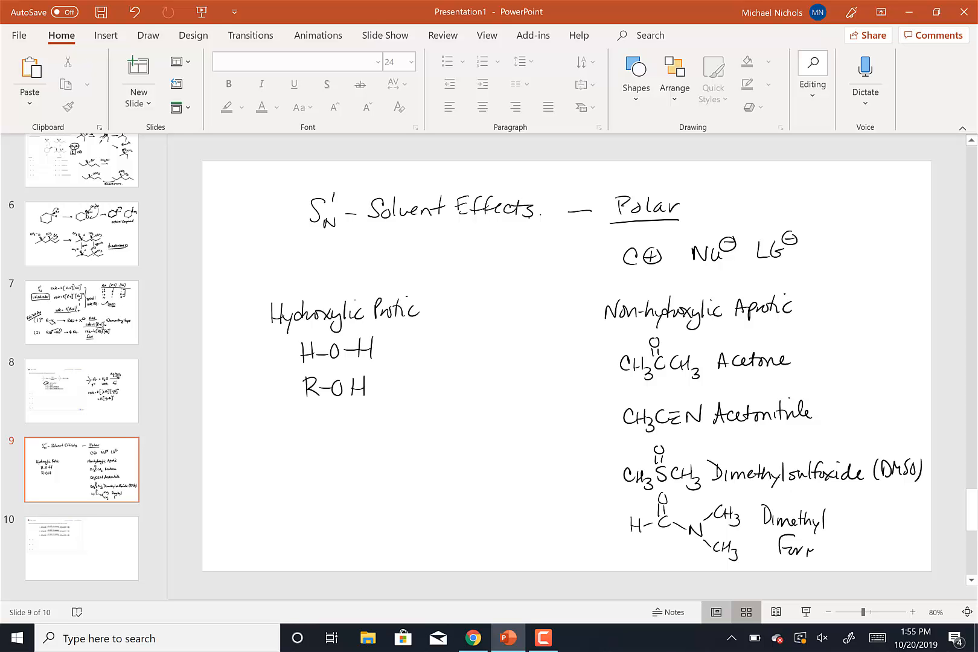
{"action": "type", "text": "Formamide"}
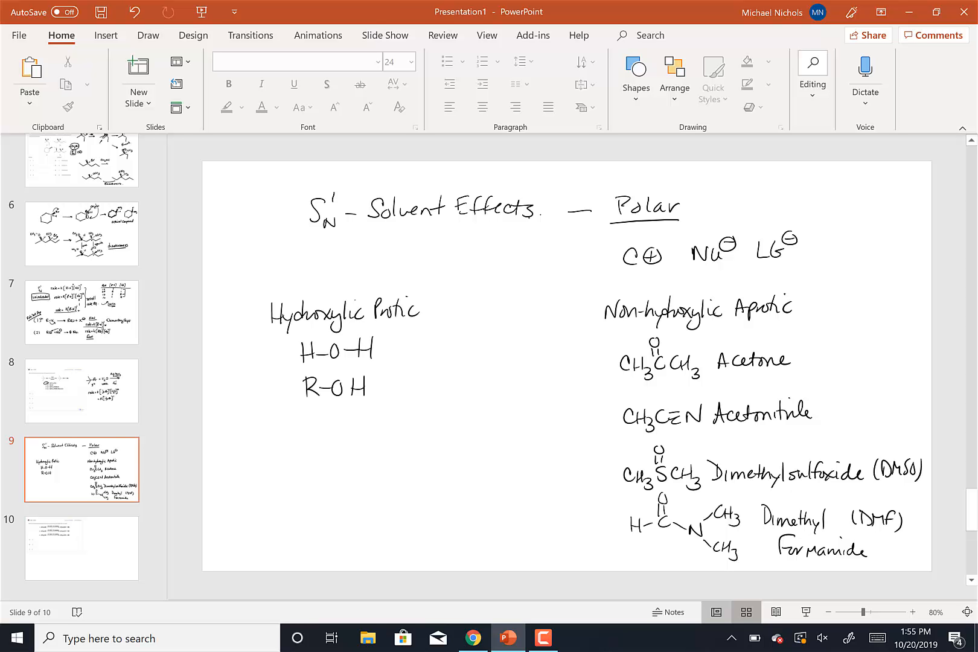
- Underline the protic heading, add dividers, and ink R–X → R⊕ + X⊖ noted 'Protic/Hyd. increase rate'
{"action": "left_click_drag", "start_coordinate": [216, 413], "coordinate": [553, 422]}
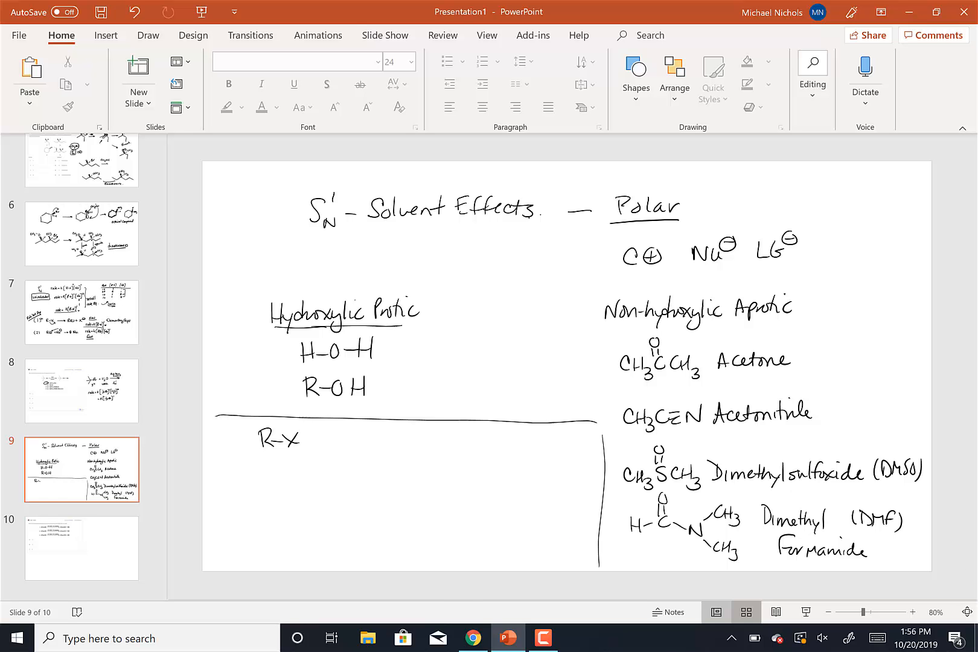
{"action": "left_click_drag", "start_coordinate": [318, 439], "coordinate": [349, 440]}
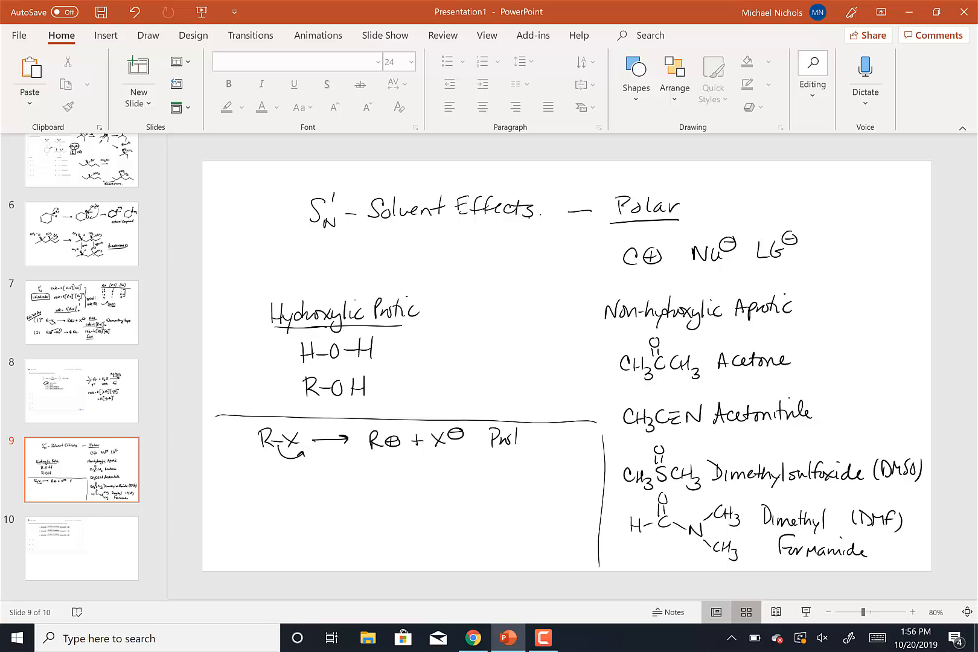
{"action": "type", "text": "Protic/Hyd."}
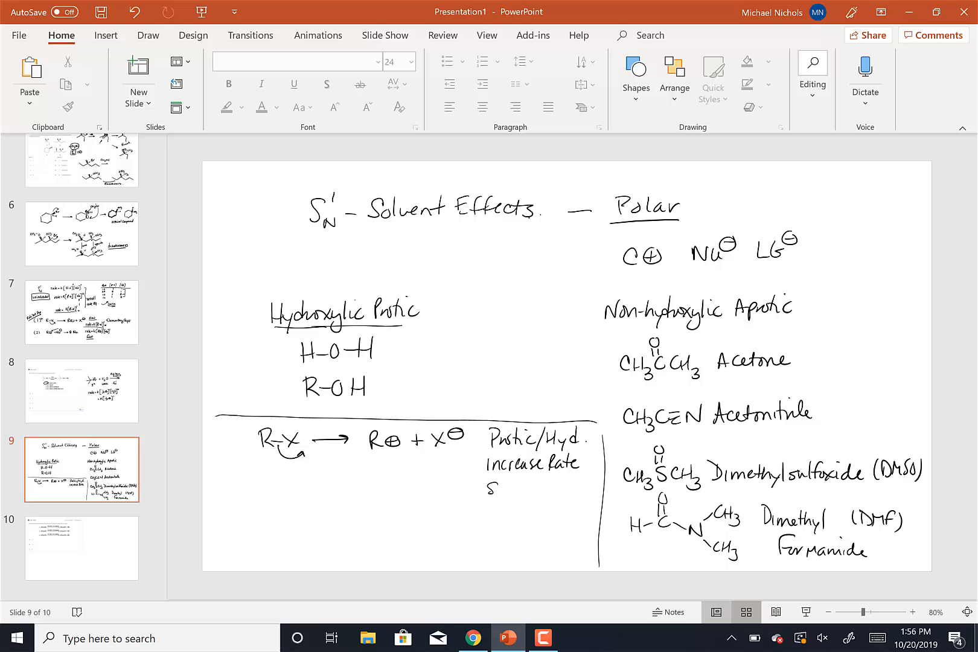
- Sketch water solvating R⊕ and X⊖, box 'Solvating better', and note 'more stable', 'faster', 'Rates SN1 increased'
{"action": "type", "text": "Solvatn"}
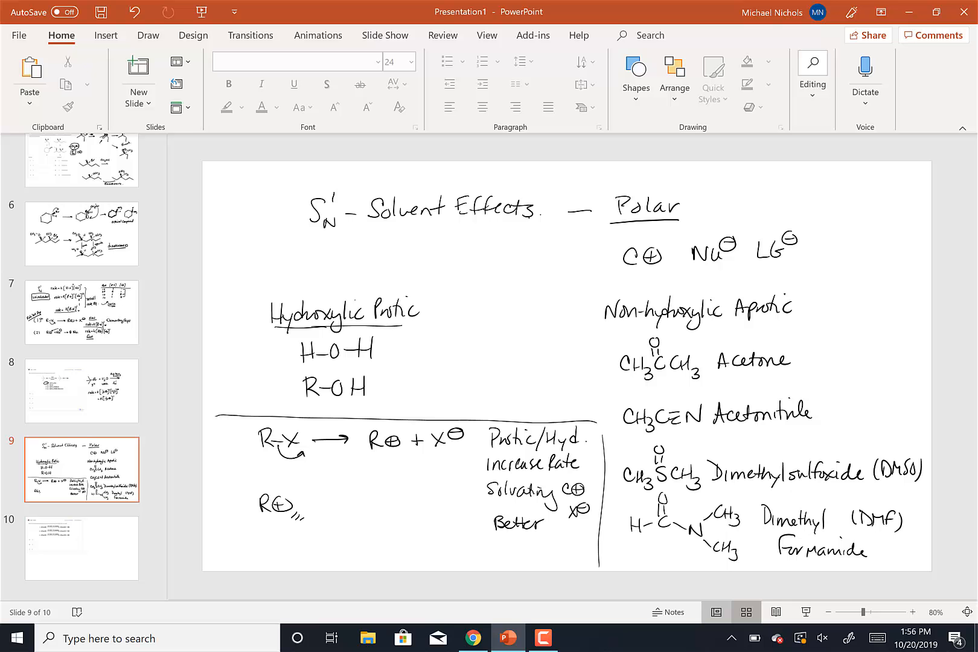
{"action": "left_click_drag", "start_coordinate": [303, 512], "coordinate": [293, 555]}
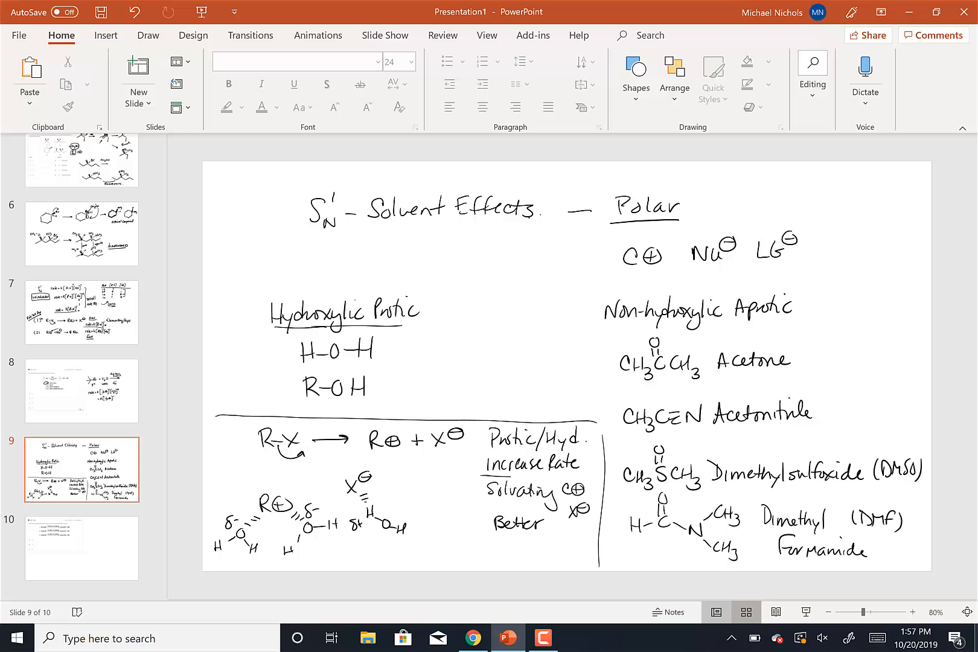
{"action": "left_click_drag", "start_coordinate": [480, 477], "coordinate": [598, 545]}
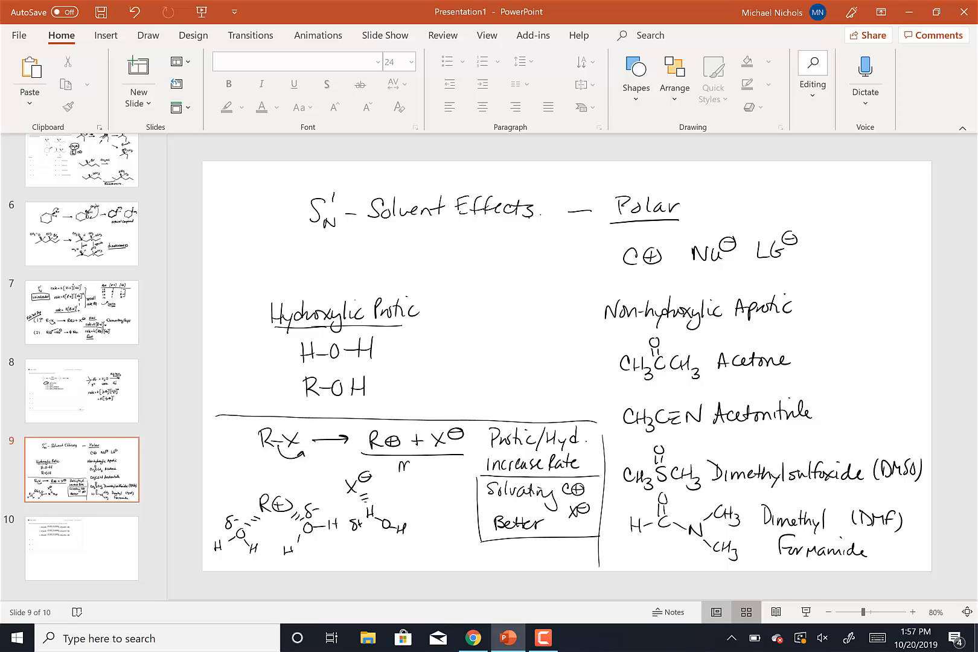
{"action": "type", "text": "more δ"}
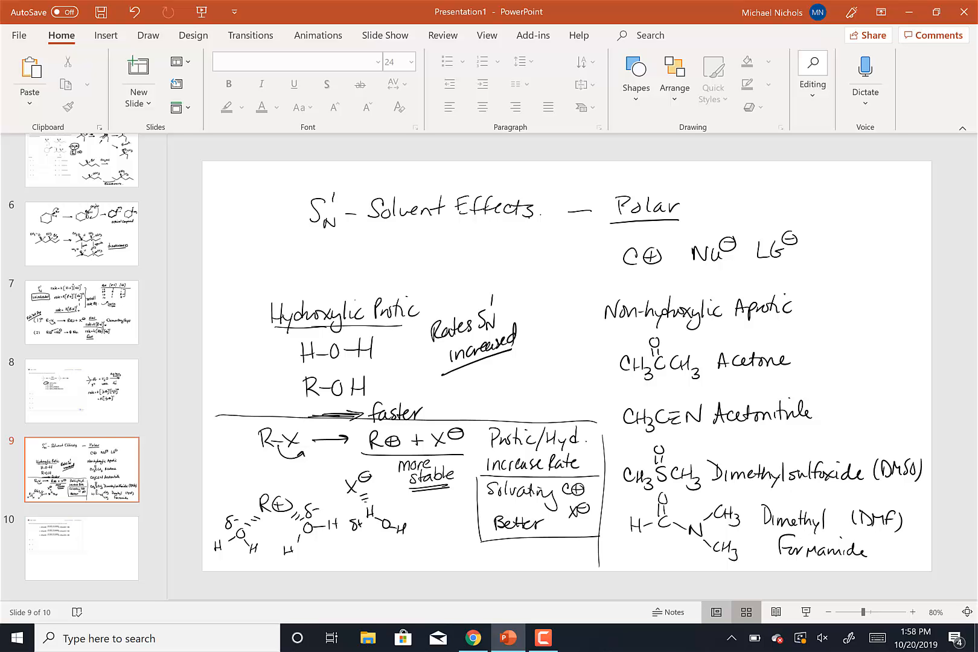
- Draw a bracket grouping the non-hydroxylic aprotic solvent list
{"action": "left_click_drag", "start_coordinate": [823, 299], "coordinate": [839, 337]}
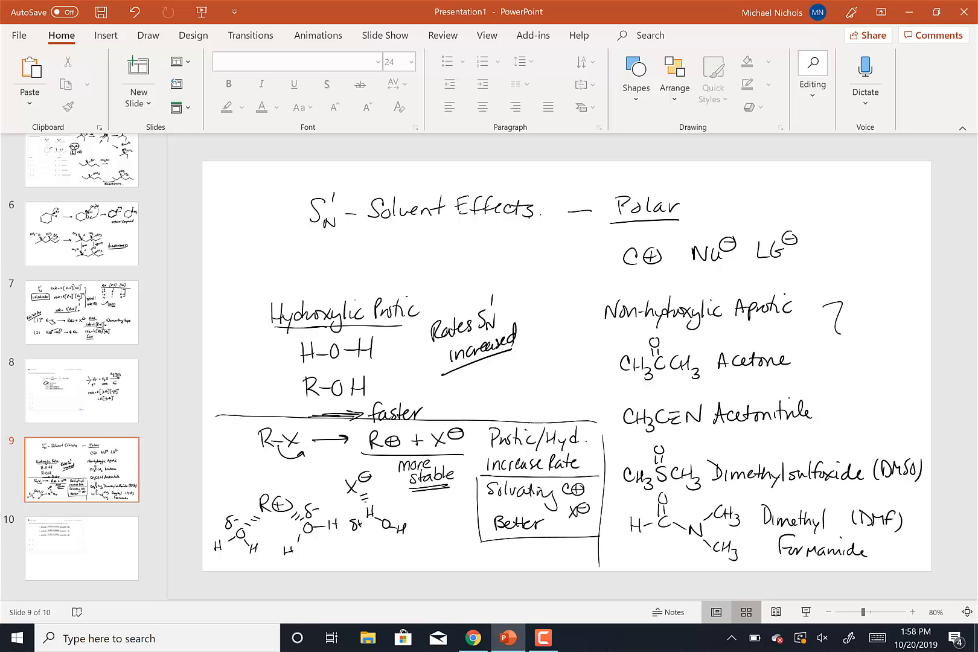
{"action": "left_click_drag", "start_coordinate": [836, 305], "coordinate": [839, 386]}
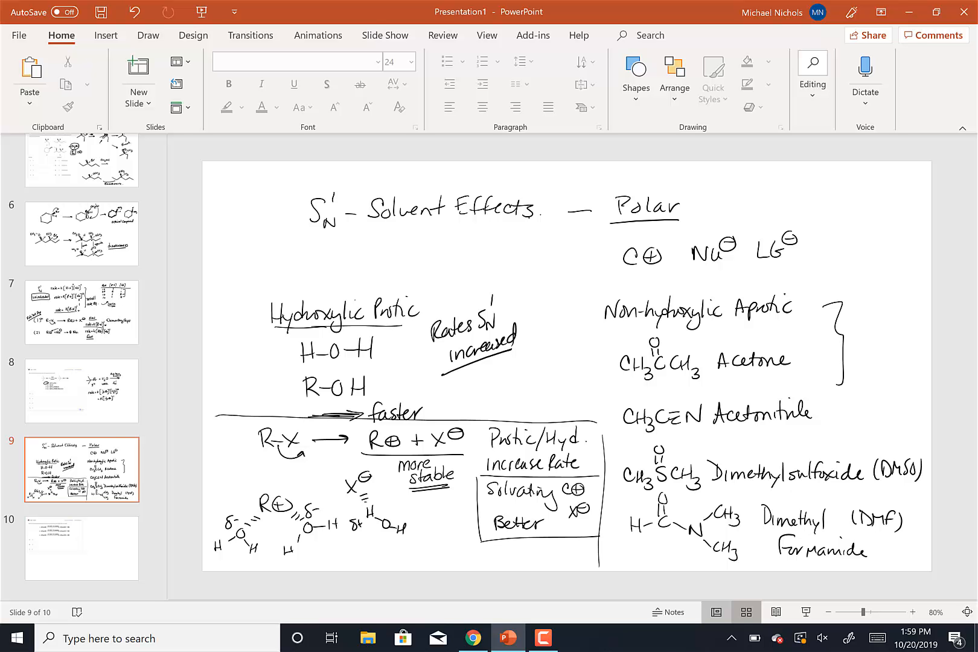
- On slide 10, sketch (CH3)3C–Br + H2O beside the quiz, circle the water and label it SN1
{"action": "left_click", "coordinate": [81, 548]}
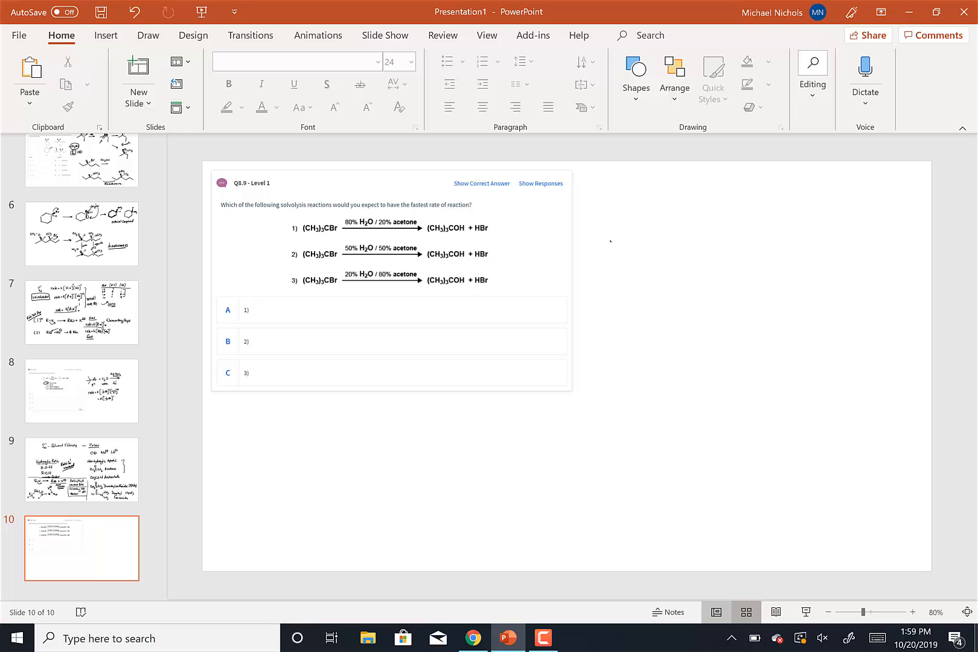
{"action": "left_click_drag", "start_coordinate": [614, 246], "coordinate": [668, 271]}
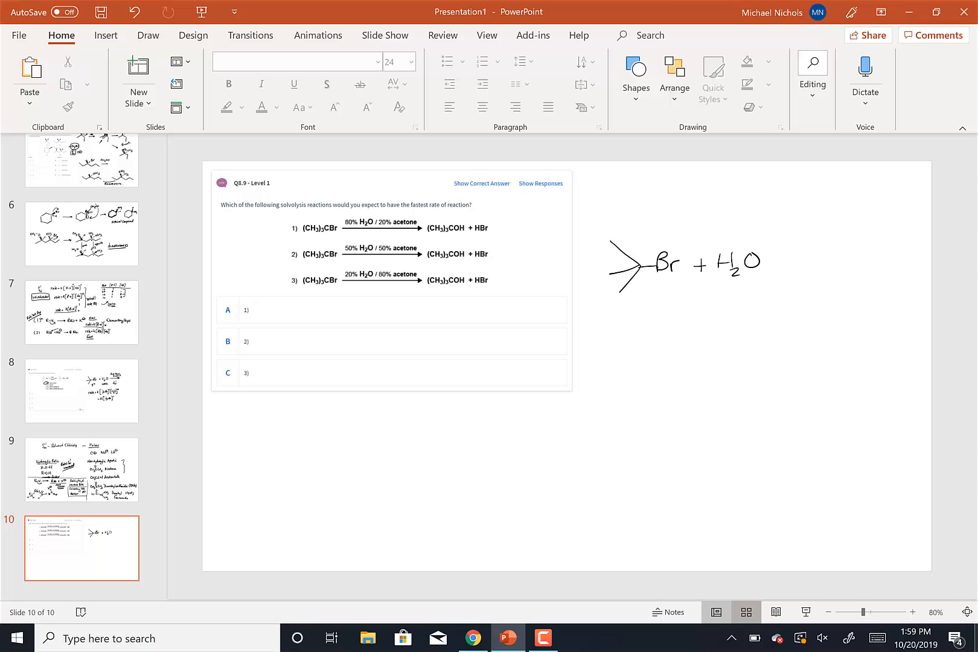
{"action": "left_click_drag", "start_coordinate": [780, 257], "coordinate": [836, 257]}
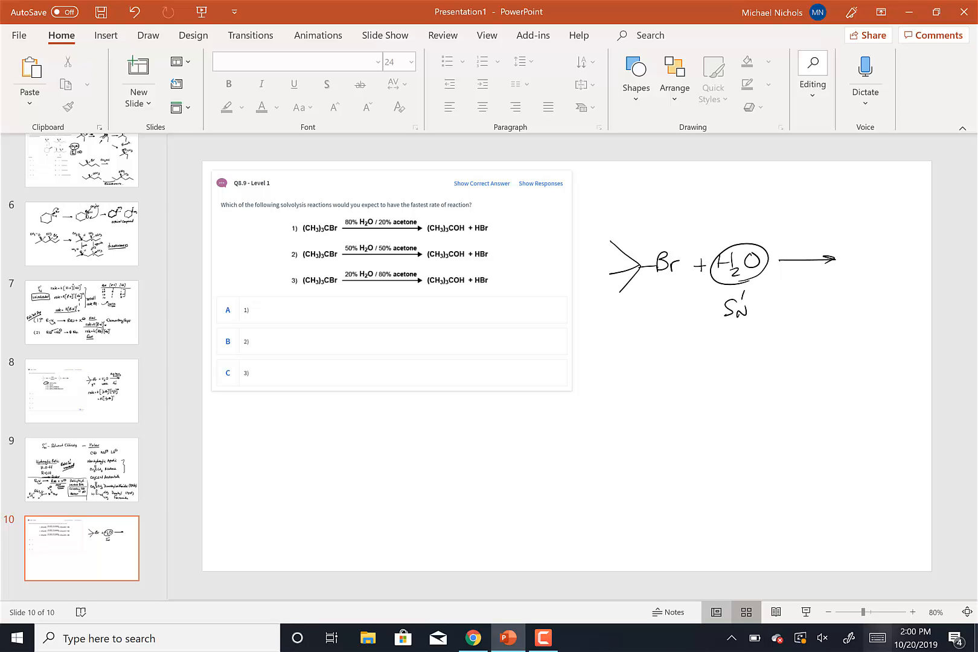
- Ink tert-butyl bromide ionizing to a carbocation and Br⊖, each solvated by water δ charges
{"action": "left_click_drag", "start_coordinate": [631, 355], "coordinate": [636, 396]}
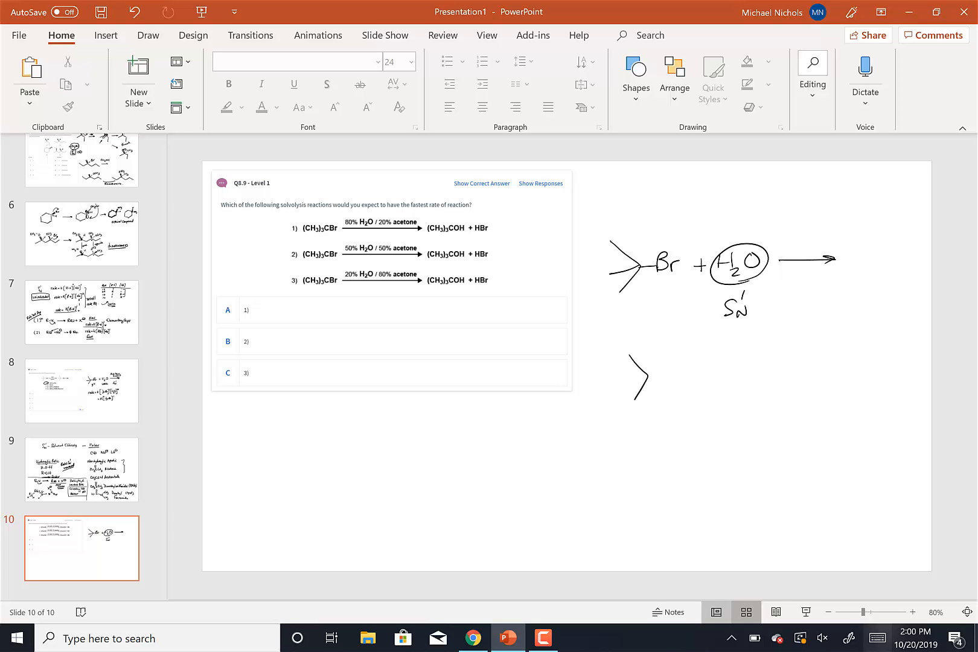
{"action": "left_click_drag", "start_coordinate": [636, 370], "coordinate": [679, 374]}
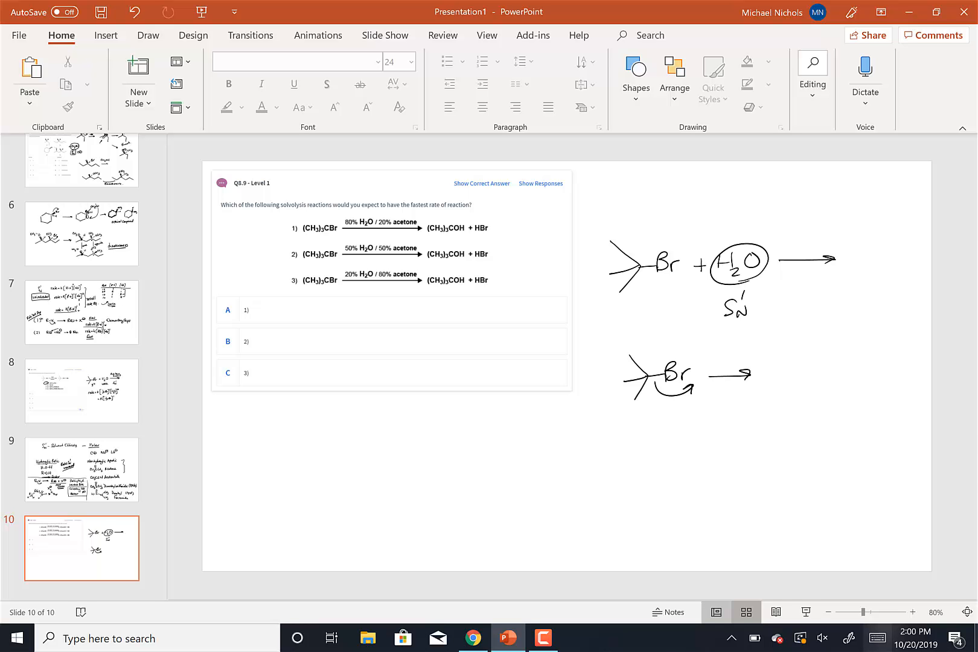
{"action": "left_click_drag", "start_coordinate": [779, 374], "coordinate": [817, 374]}
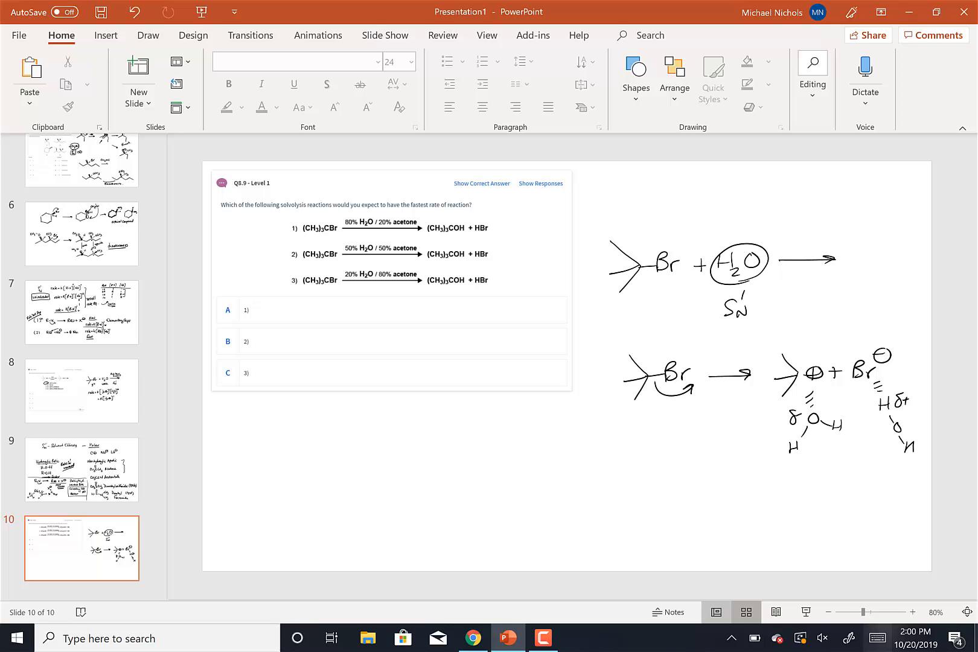
- Underline the ionization scheme, add a double arrow beneath it, and circle reaction 1 as fastest
{"action": "left_click_drag", "start_coordinate": [787, 468], "coordinate": [880, 467]}
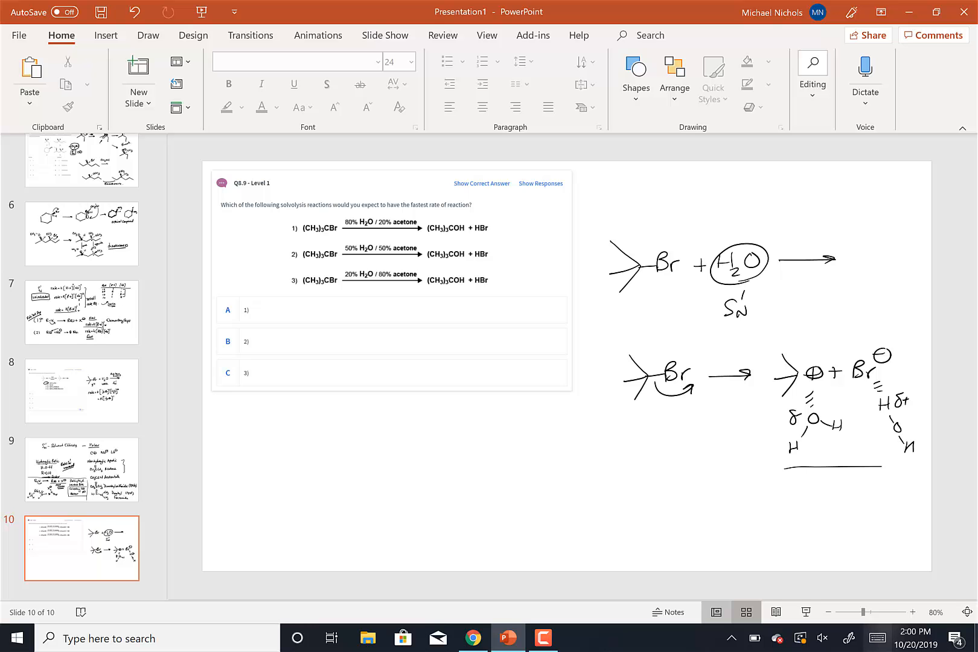
{"action": "left_click_drag", "start_coordinate": [785, 469], "coordinate": [923, 467]}
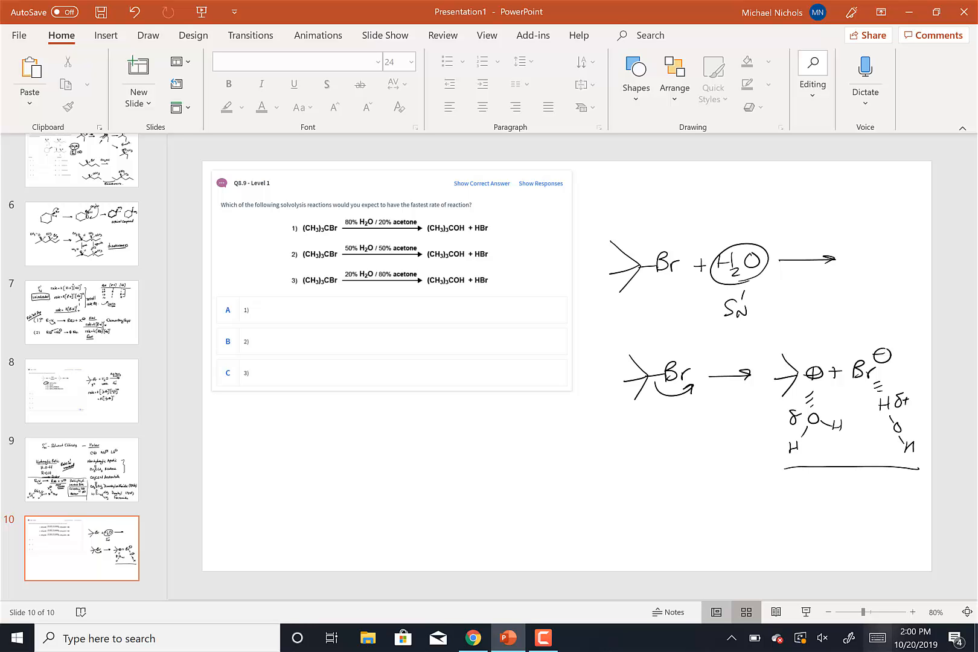
{"action": "left_click_drag", "start_coordinate": [711, 459], "coordinate": [748, 455]}
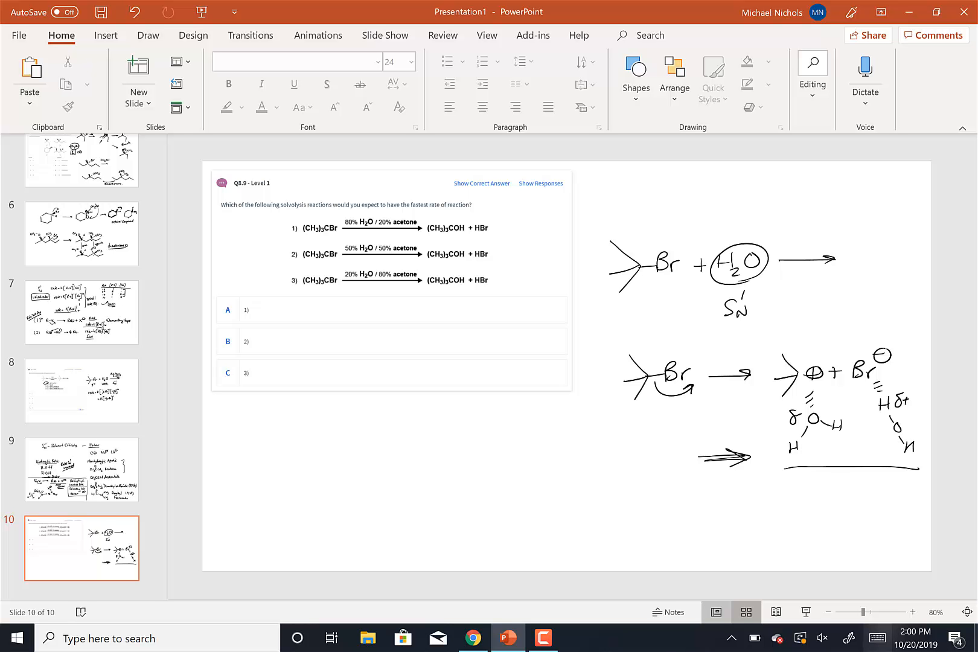
{"action": "left_click_drag", "start_coordinate": [284, 234], "coordinate": [340, 229]}
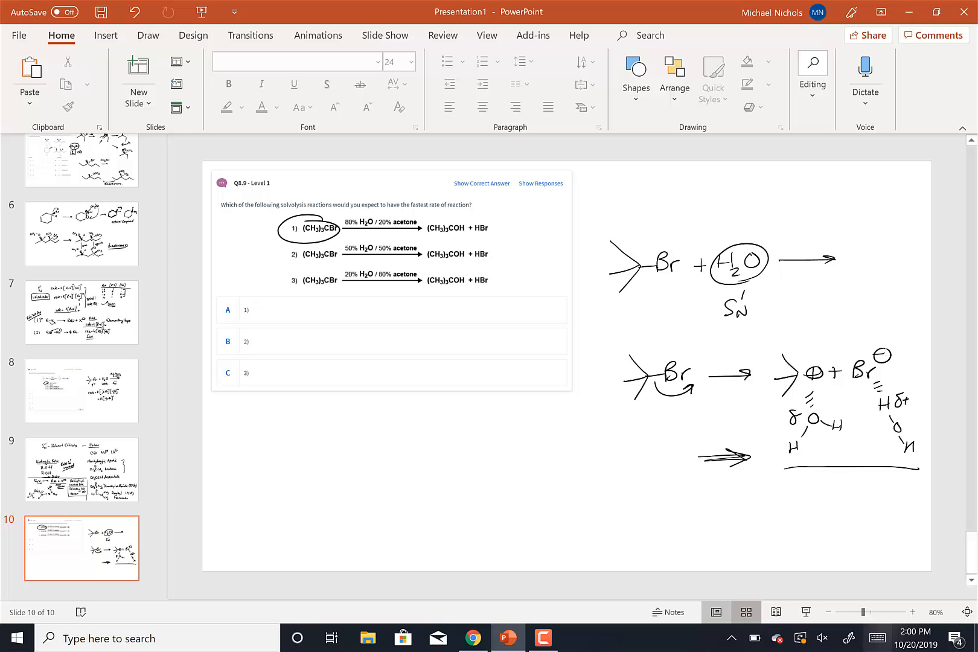